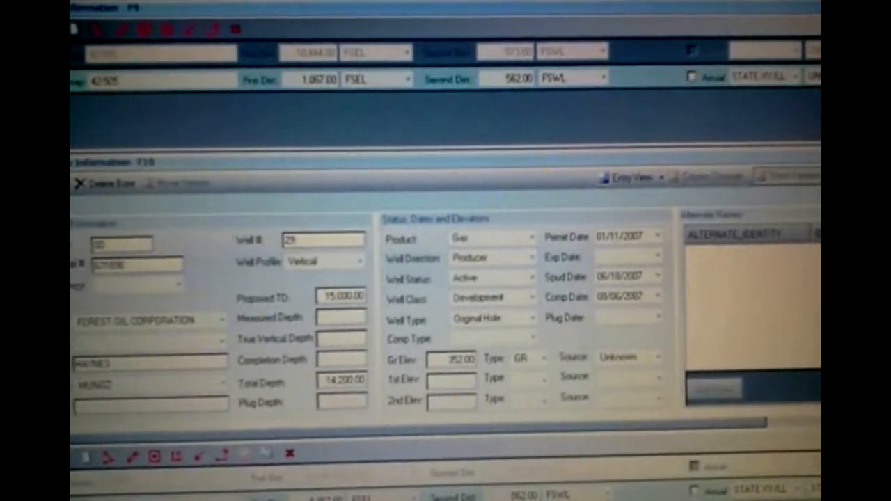
- Switch the well record's Entry View to the column history grid layout
click(630, 175)
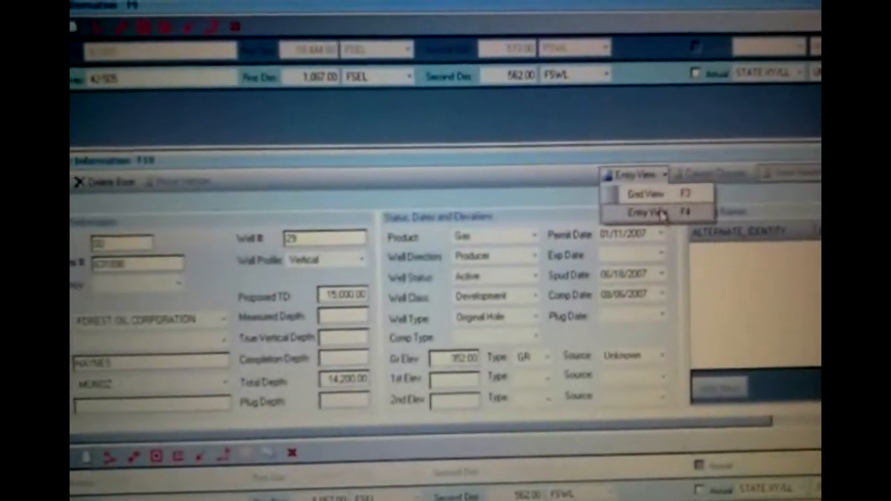
click(643, 194)
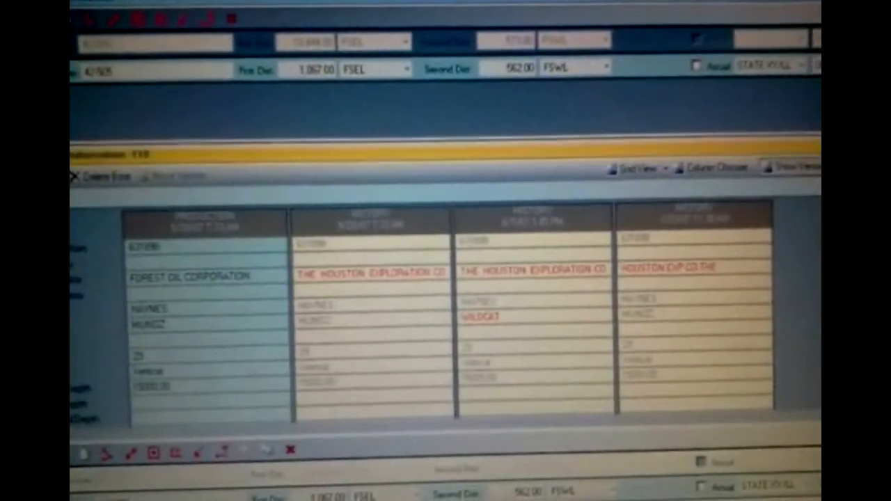